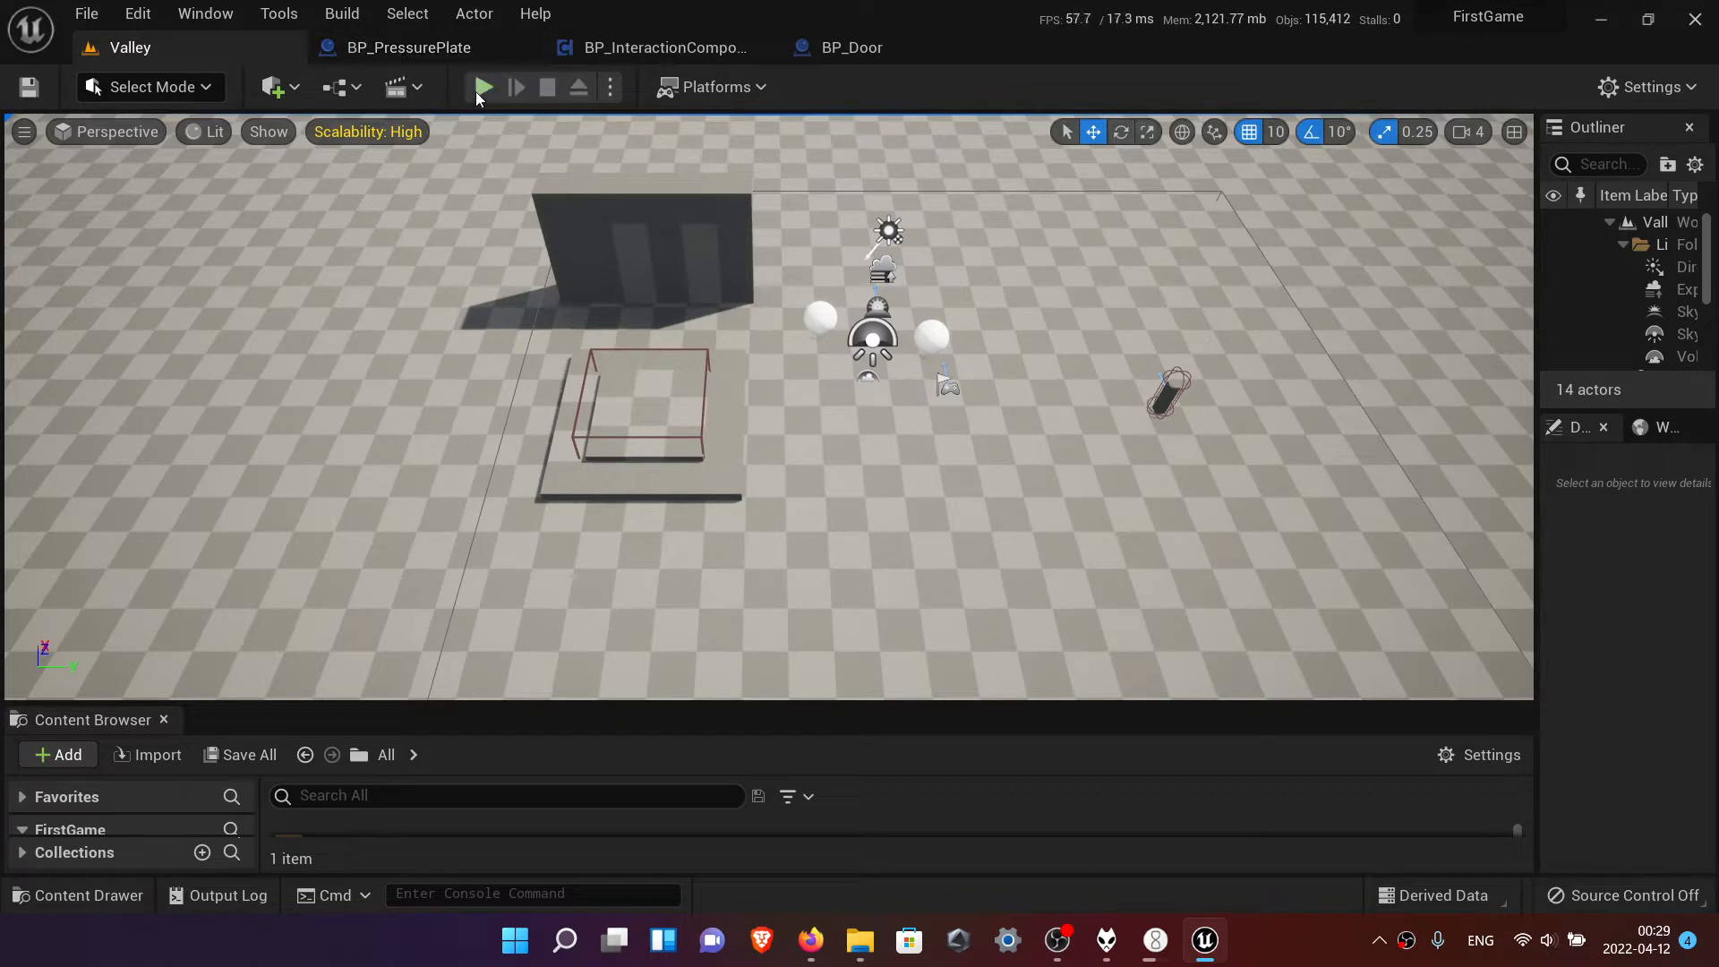
- Start a play session of the Valley level to walk across the pressure plate
left_click(481, 88)
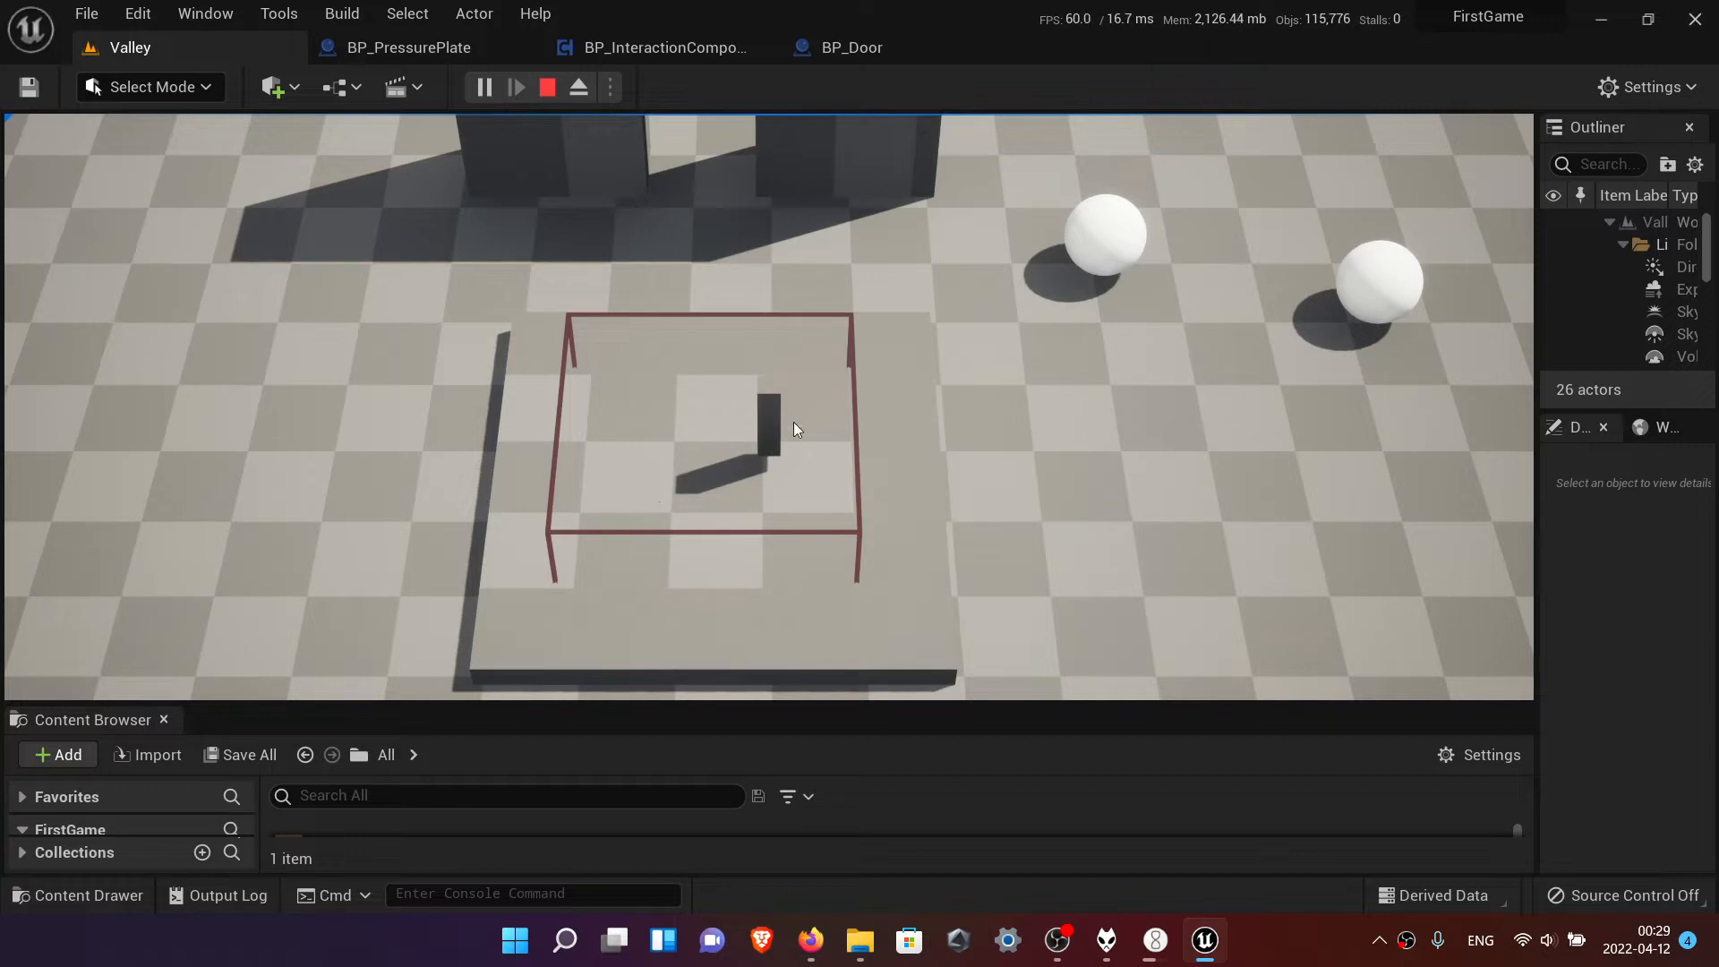
mouse_move(1064, 472)
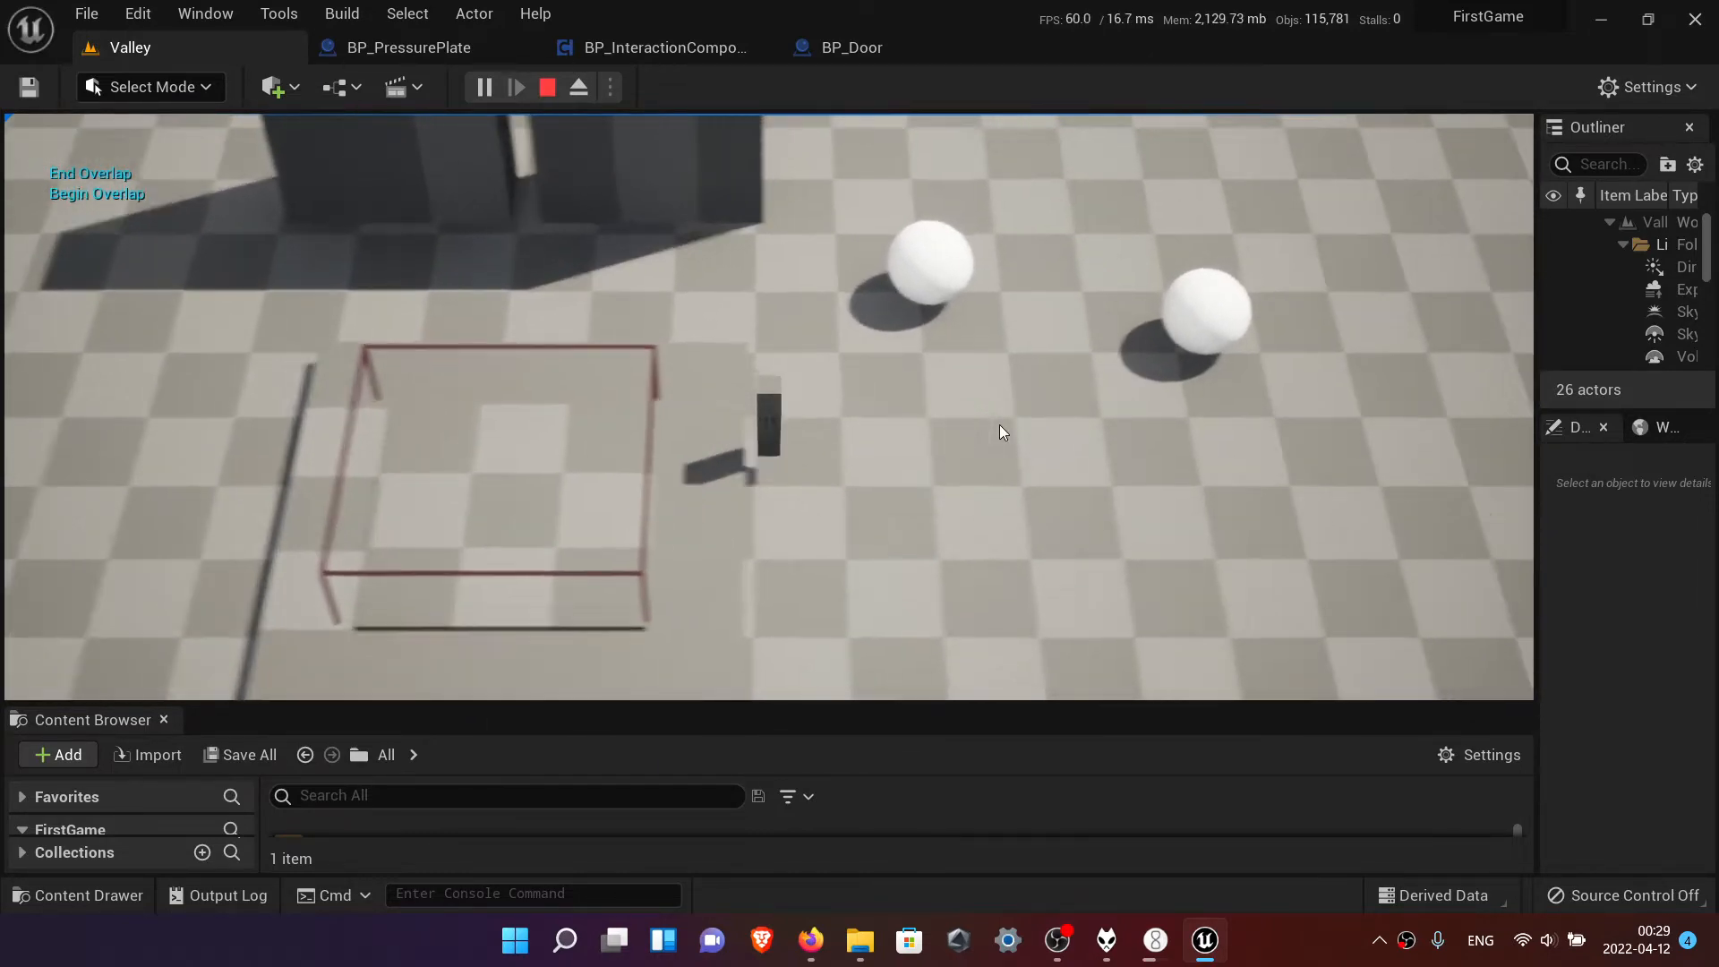
- Stop the play session and return to editing the Valley level
left_click(548, 86)
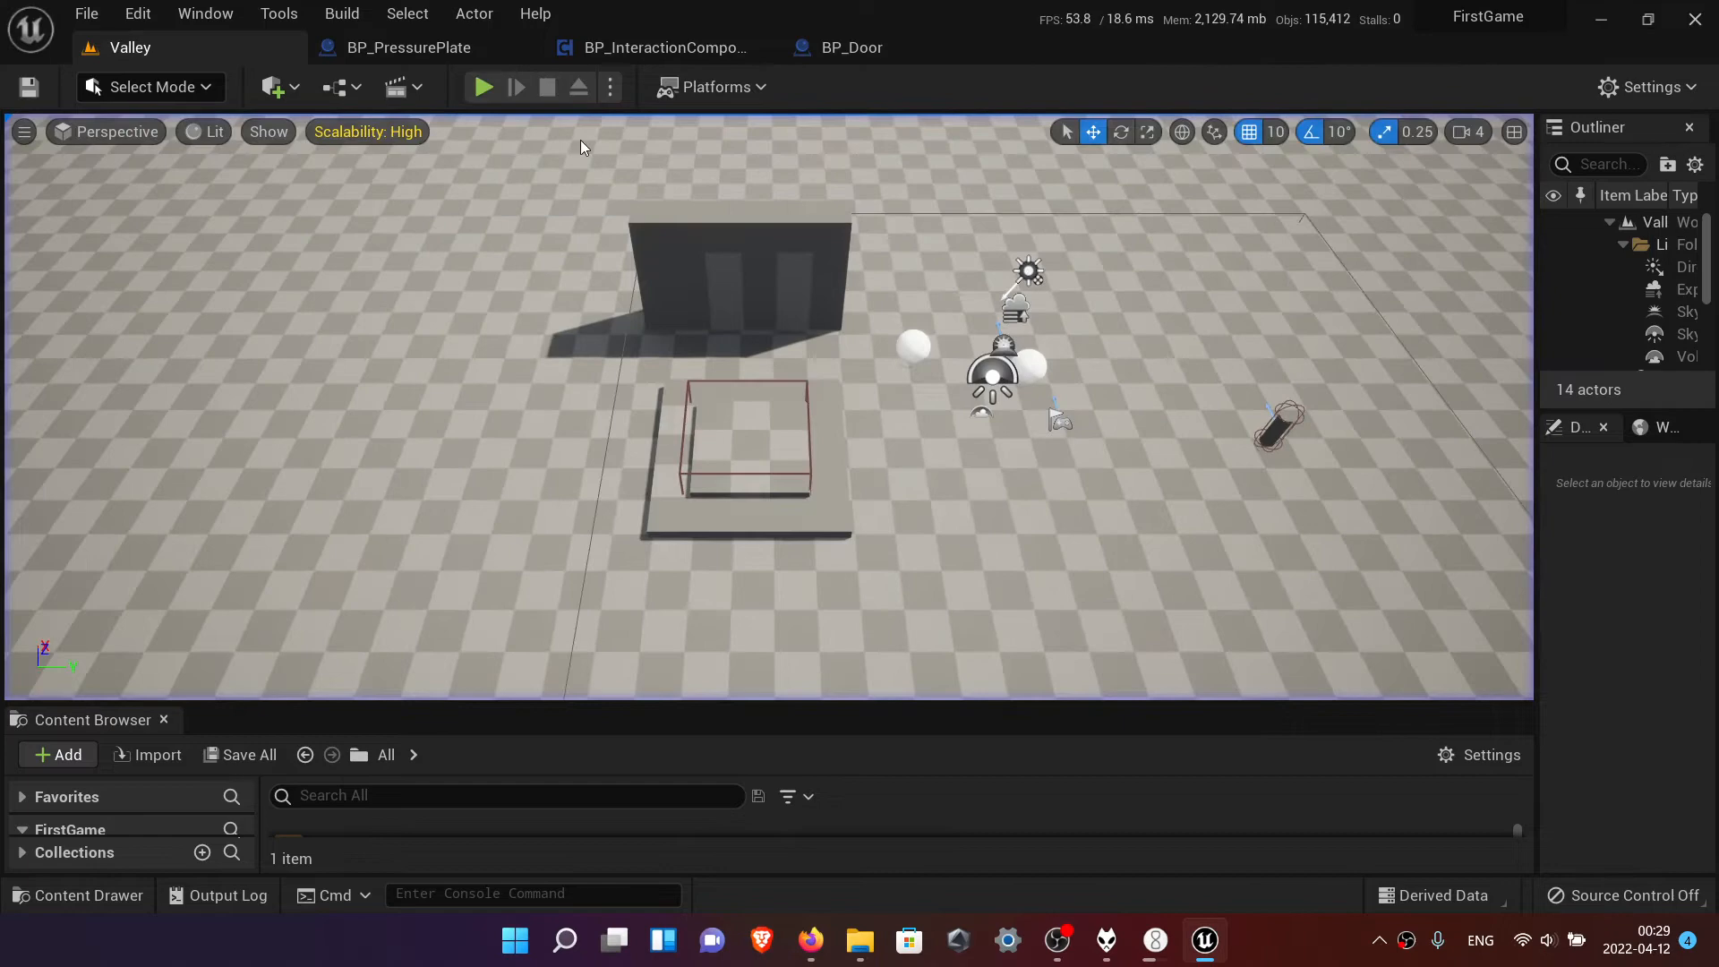
left_click(482, 86)
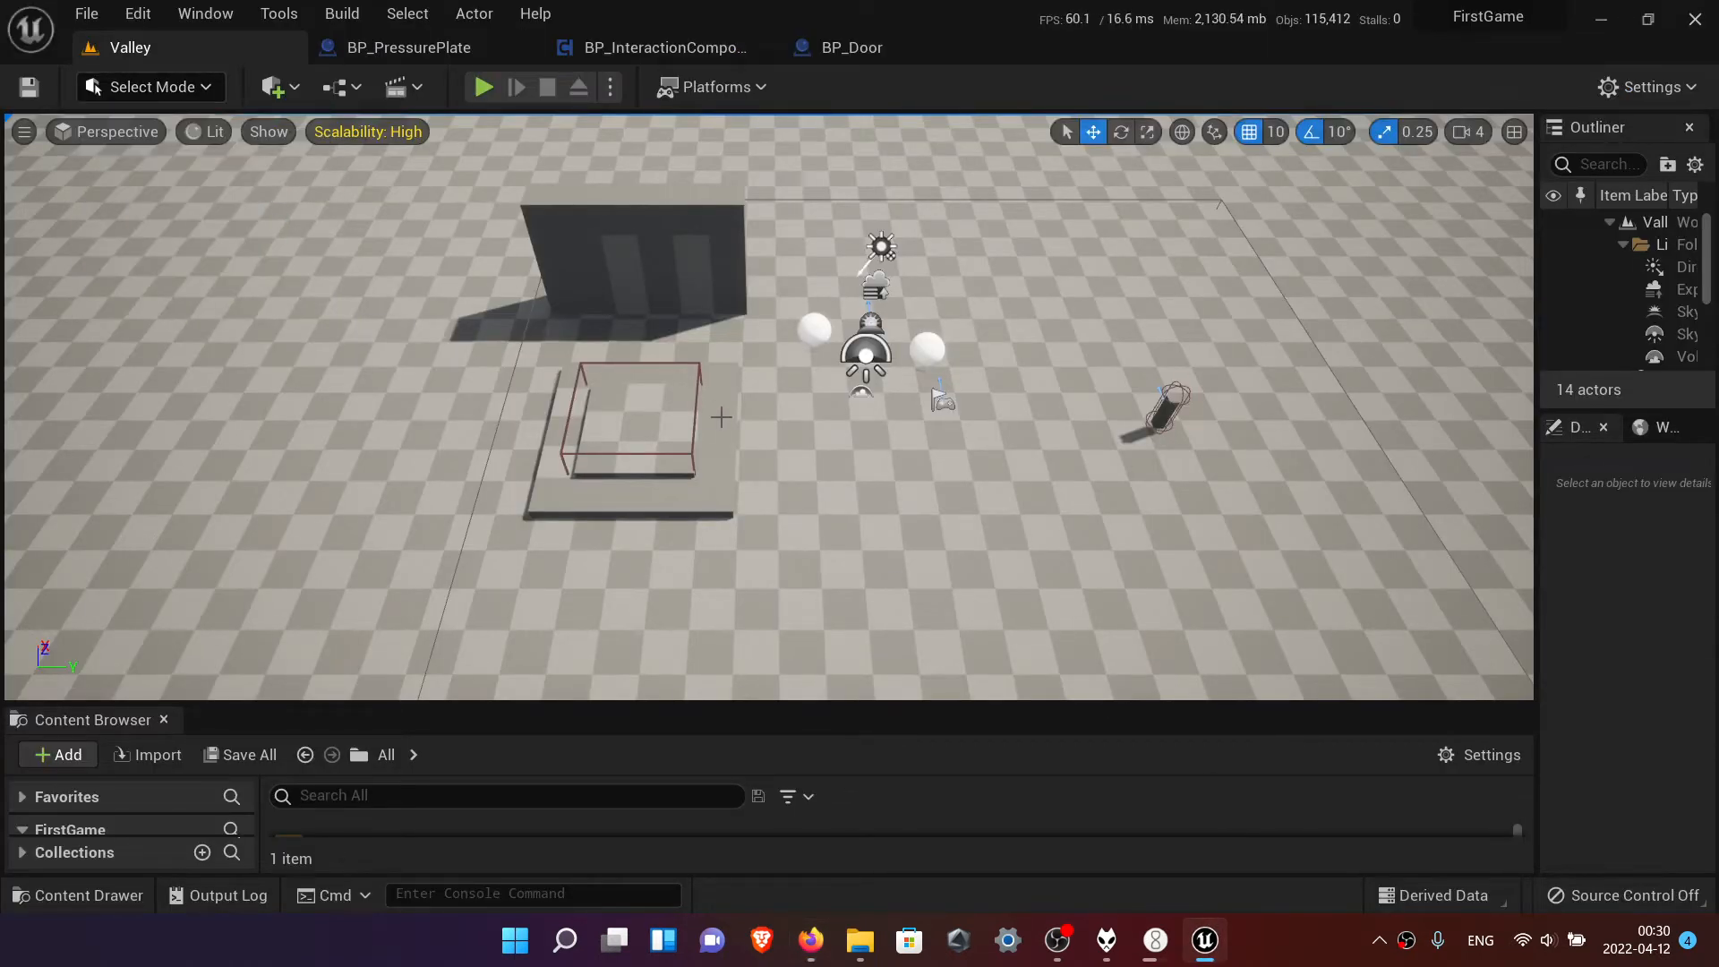
- Switch to the BP_PressurePlate blueprint to recompile it with a successful result
left_click(406, 46)
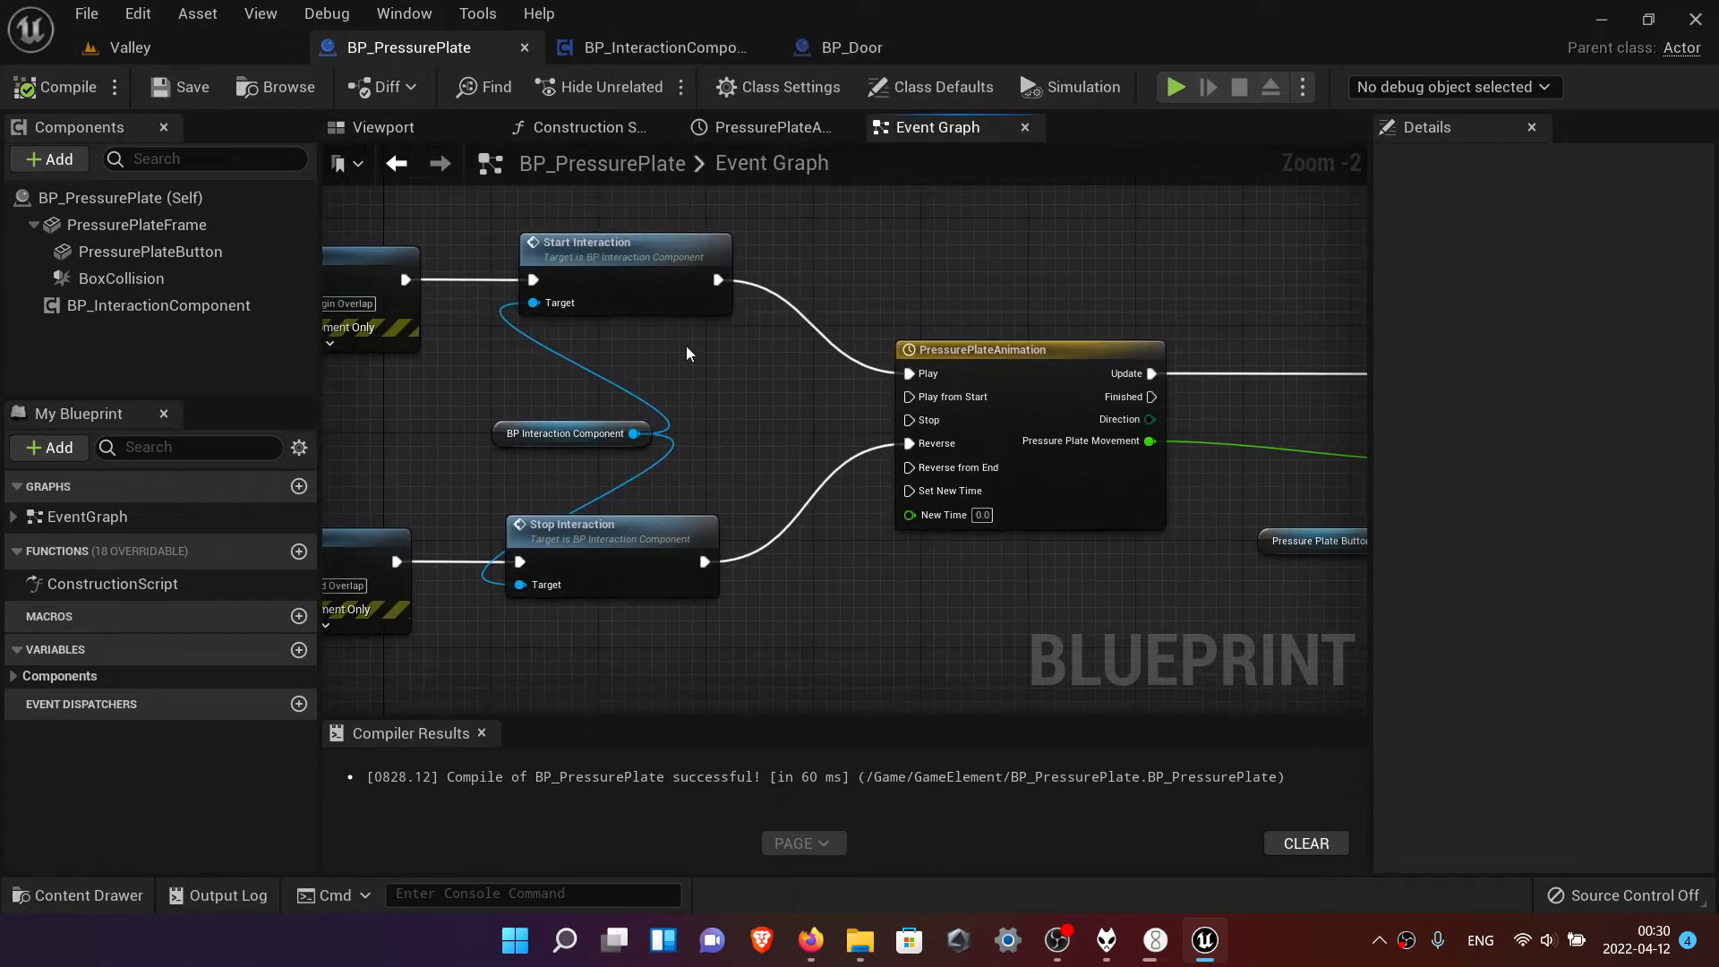
mouse_move(509, 98)
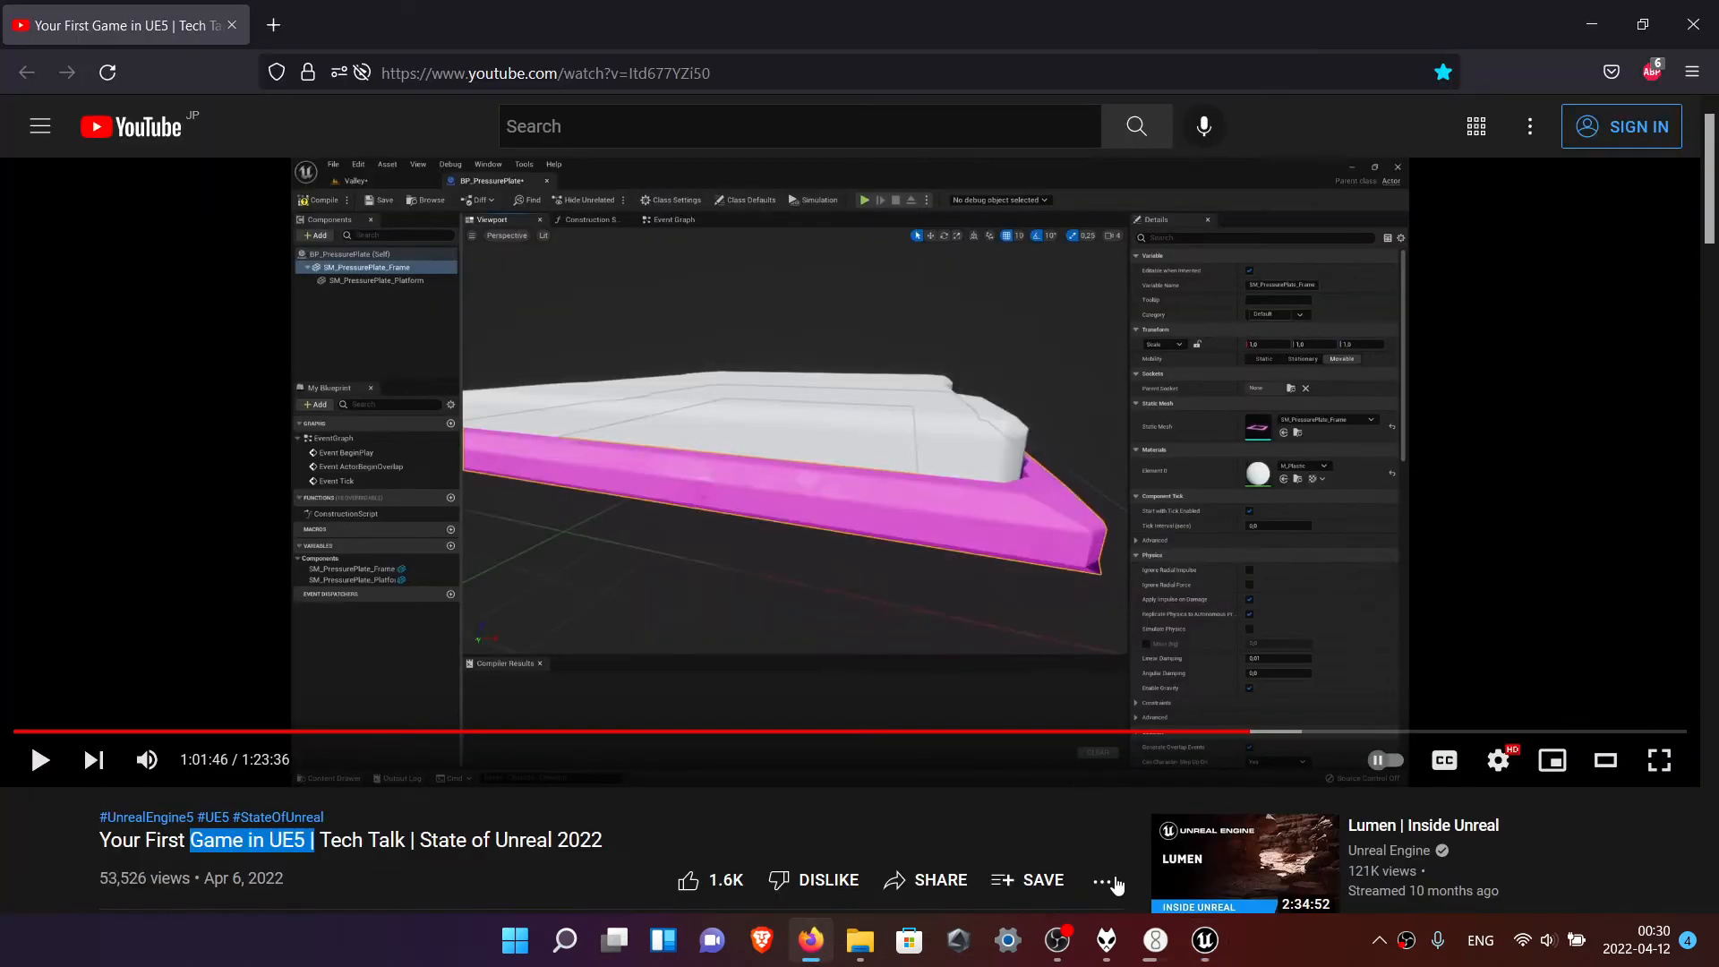
- Run and stop another Valley play test, then bring up the BP_PressurePlate Event Graph
left_click(1203, 940)
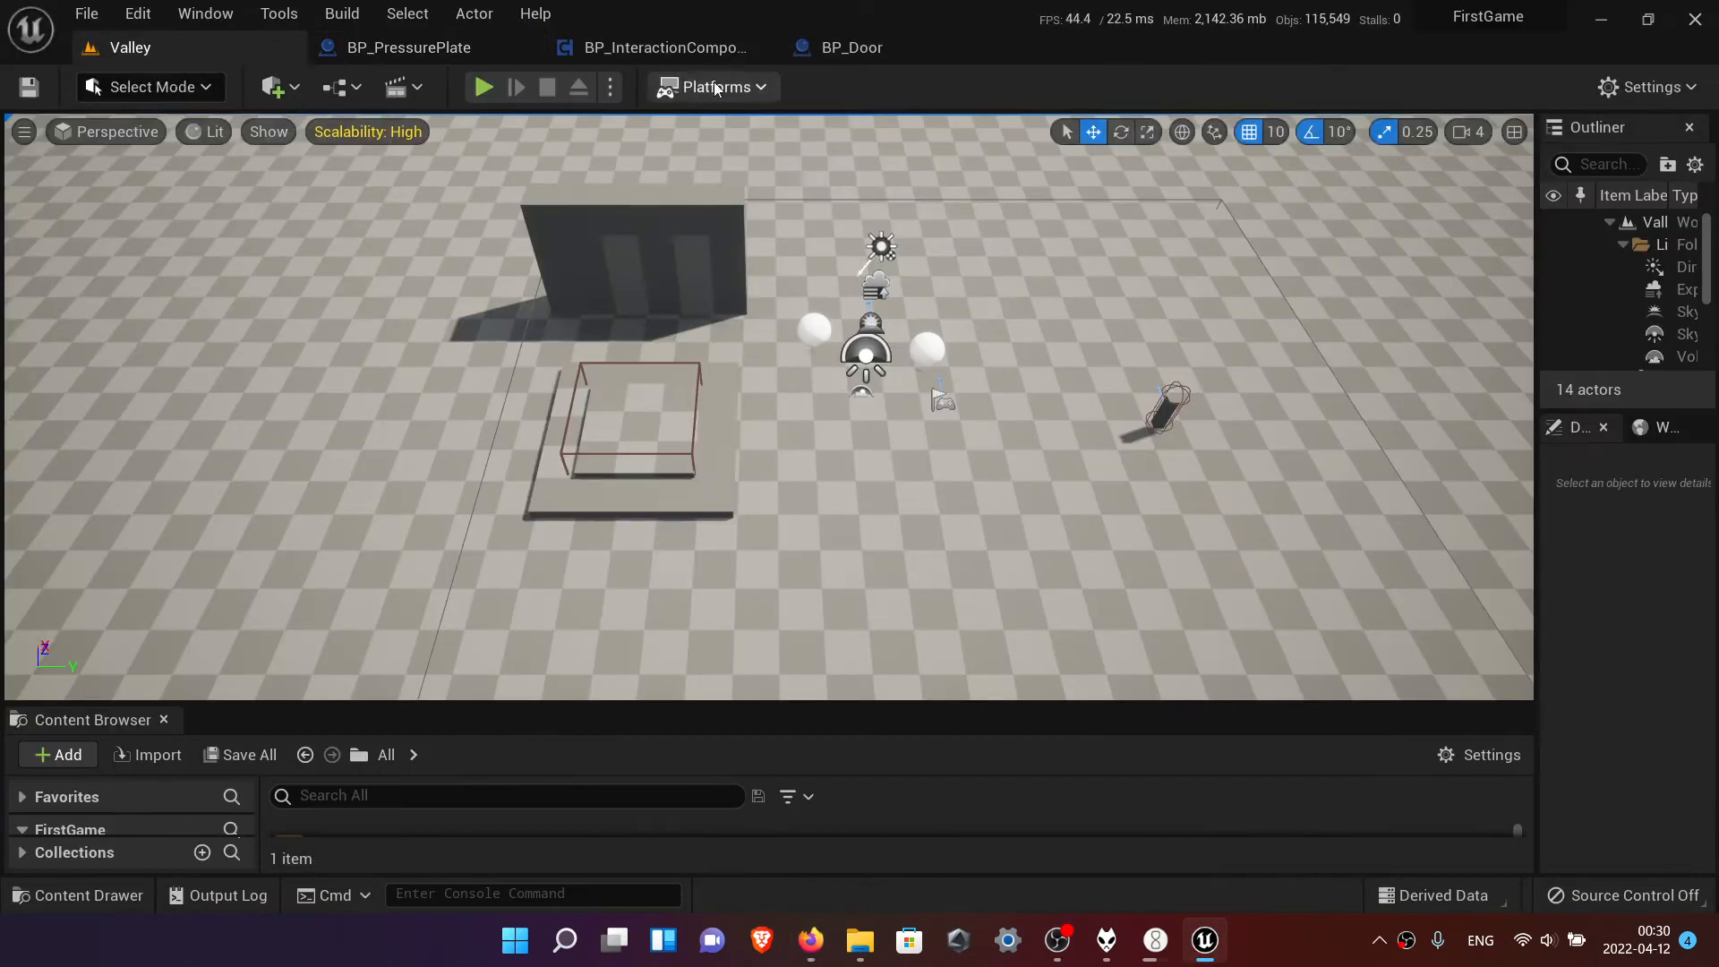
left_click(482, 86)
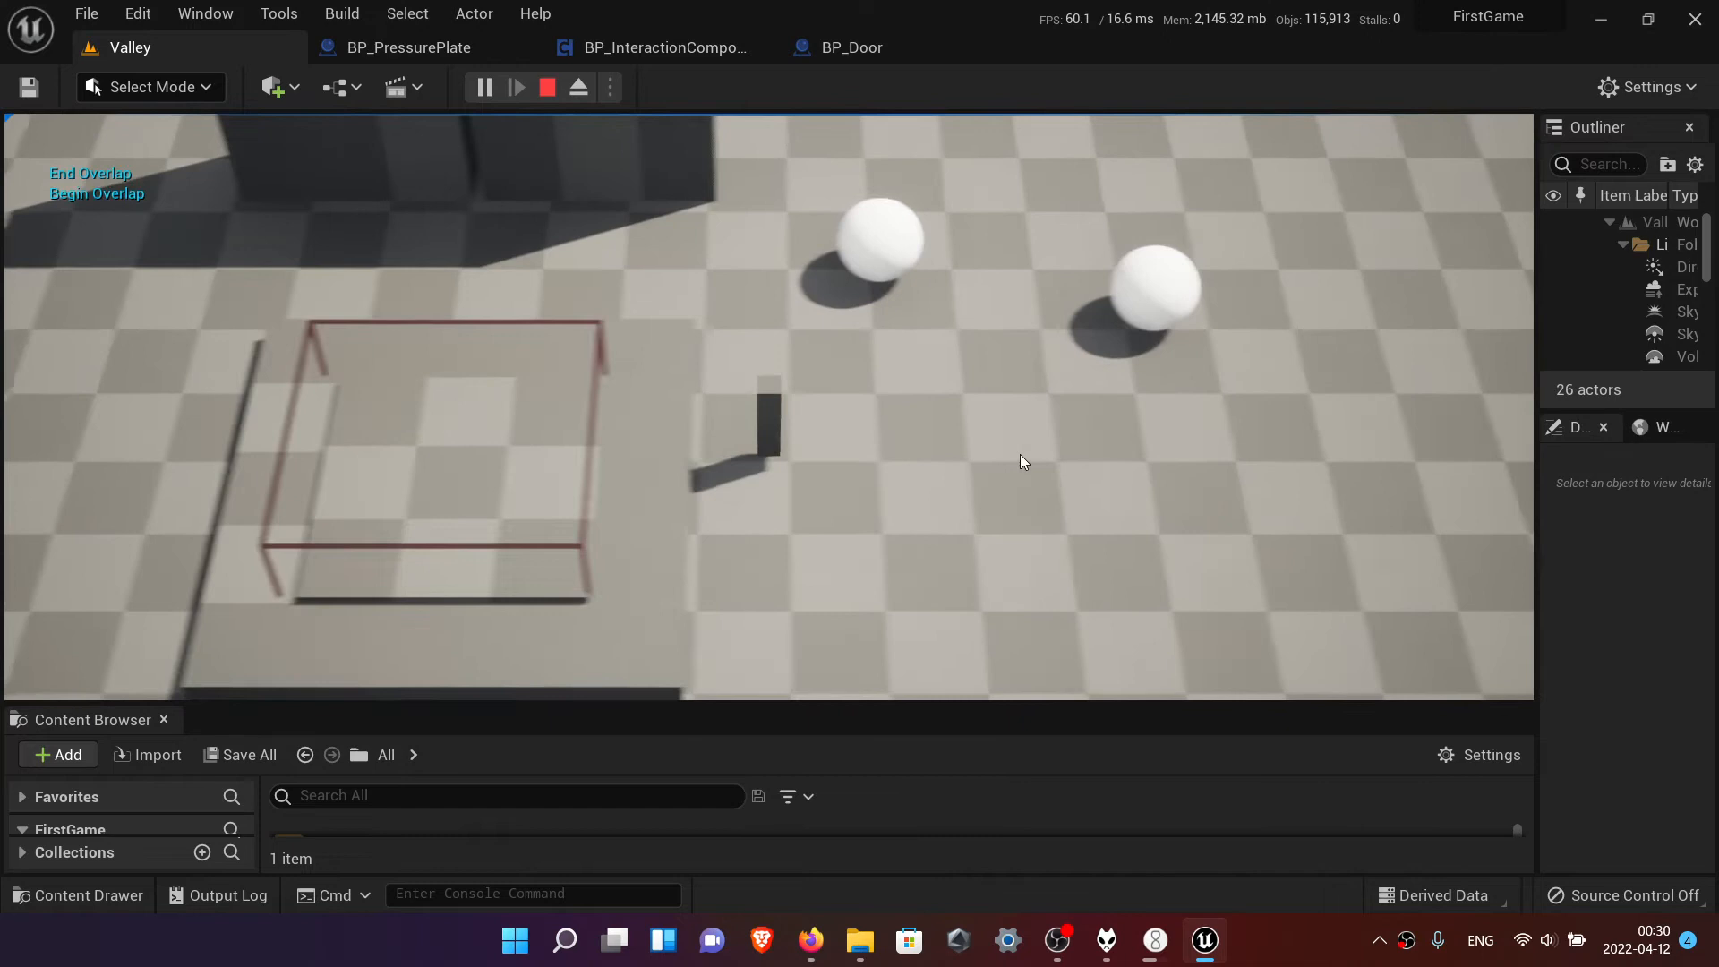
left_click(546, 86)
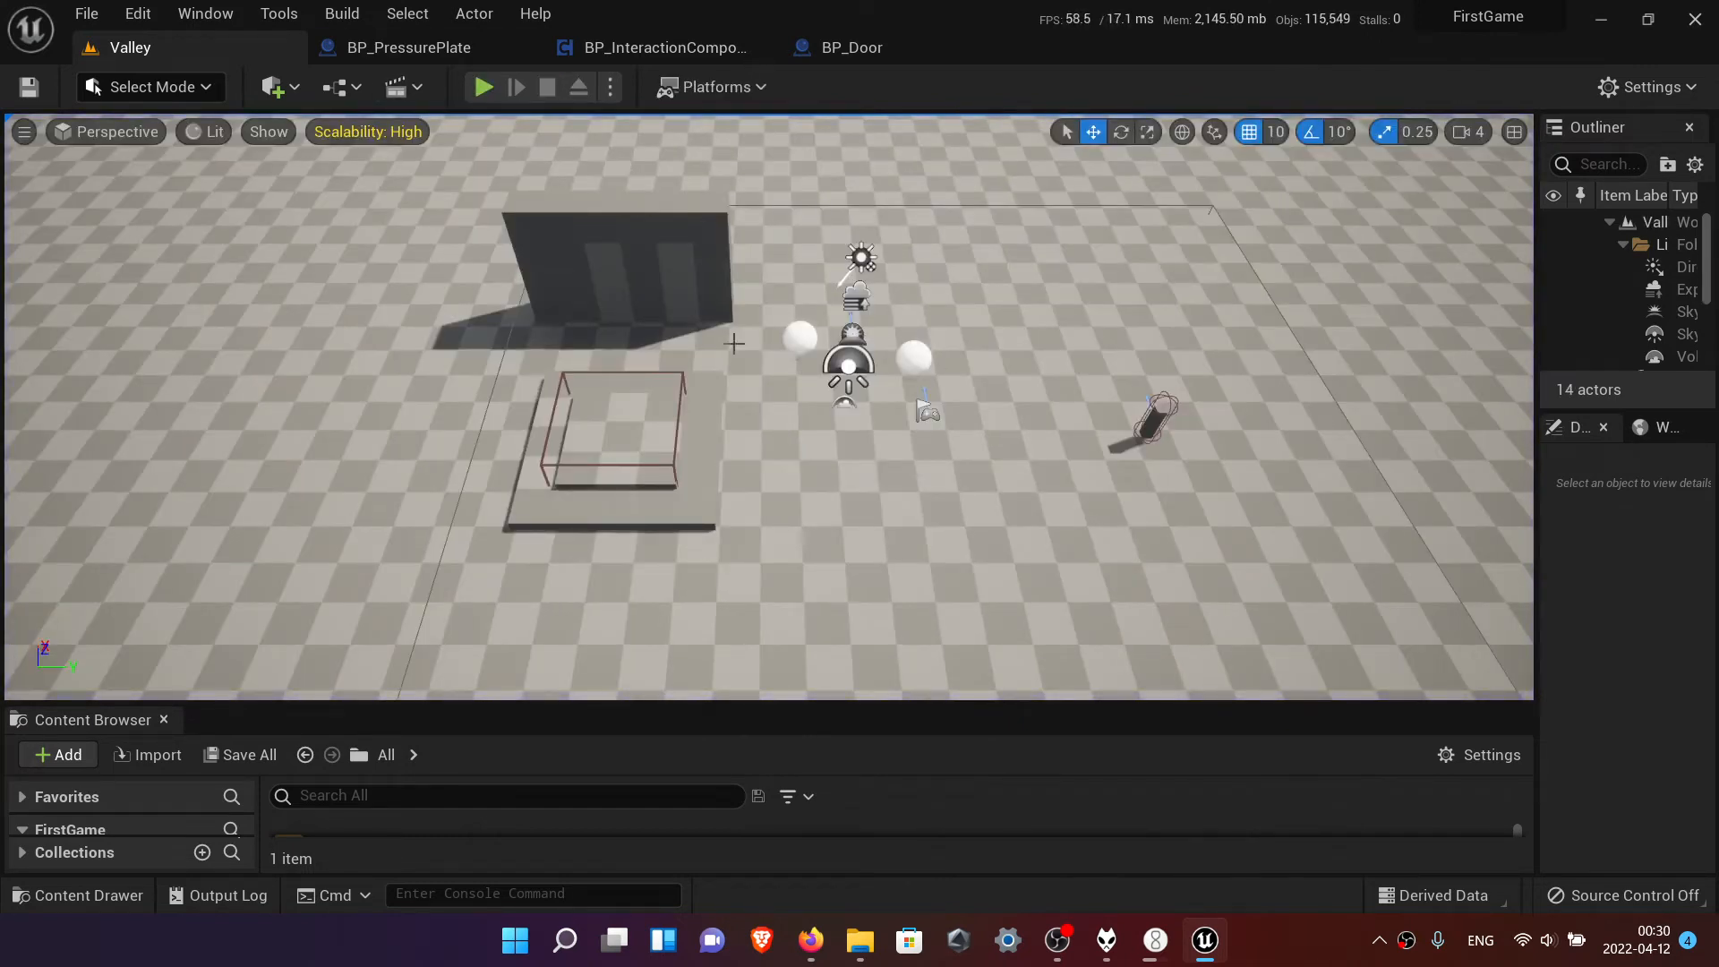
left_click(409, 46)
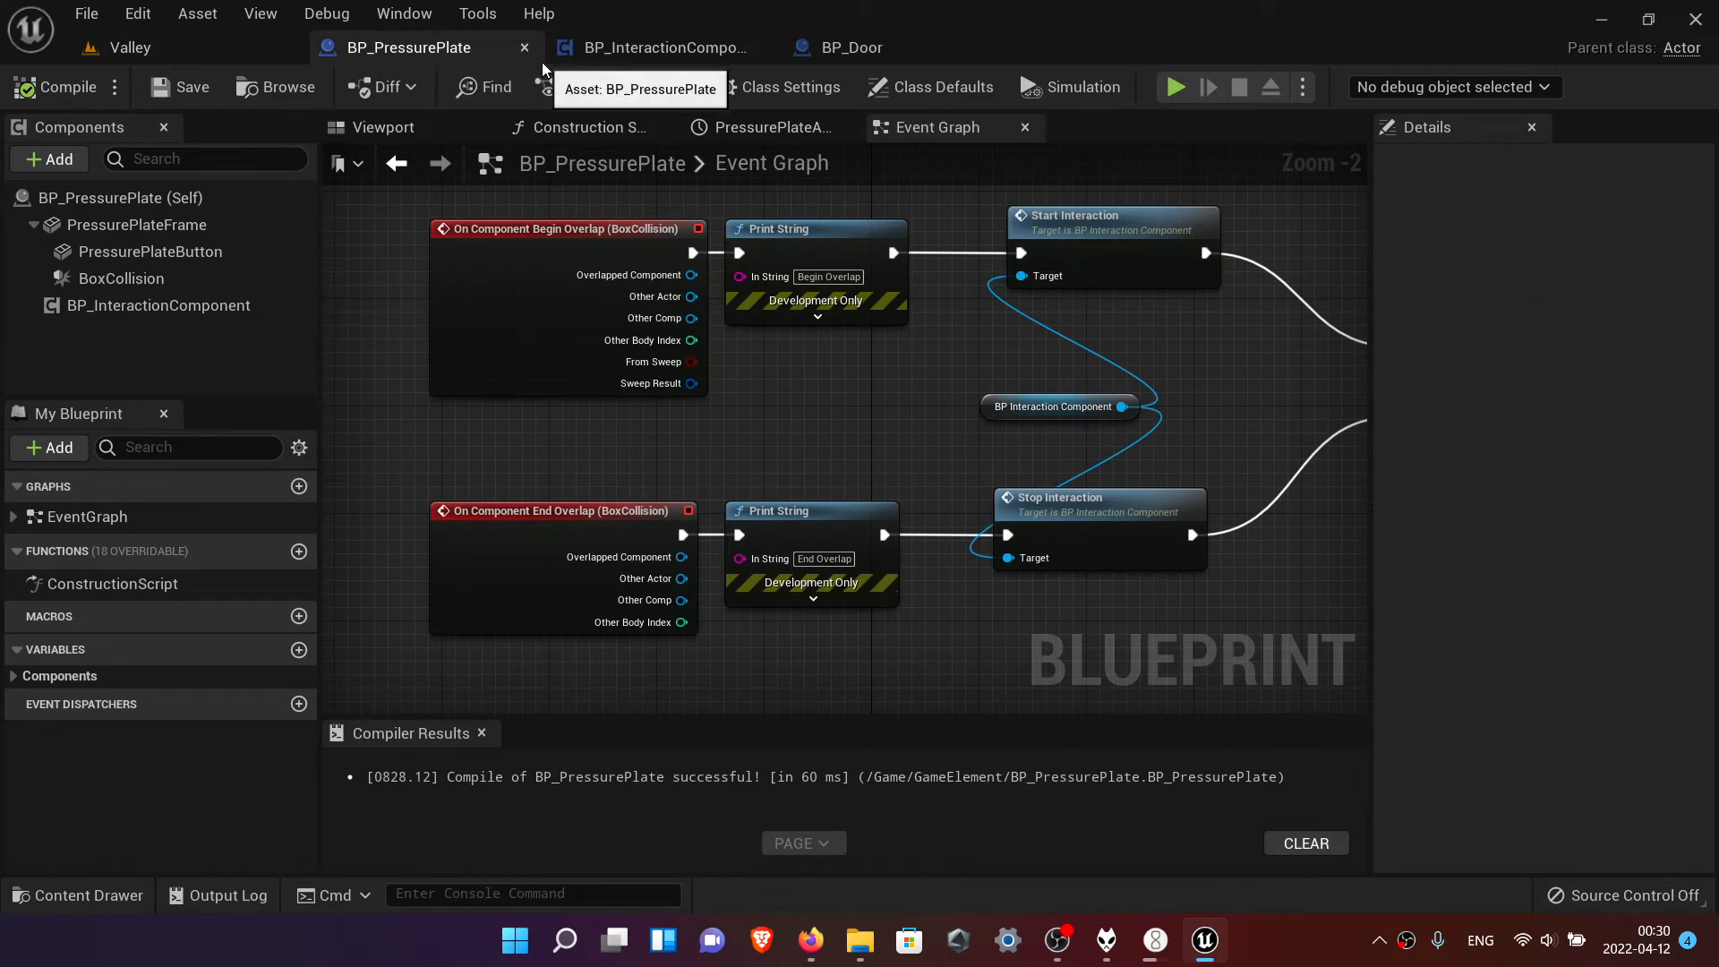
- Play-test the Valley level again, then bring up File > Open Level
left_click(129, 47)
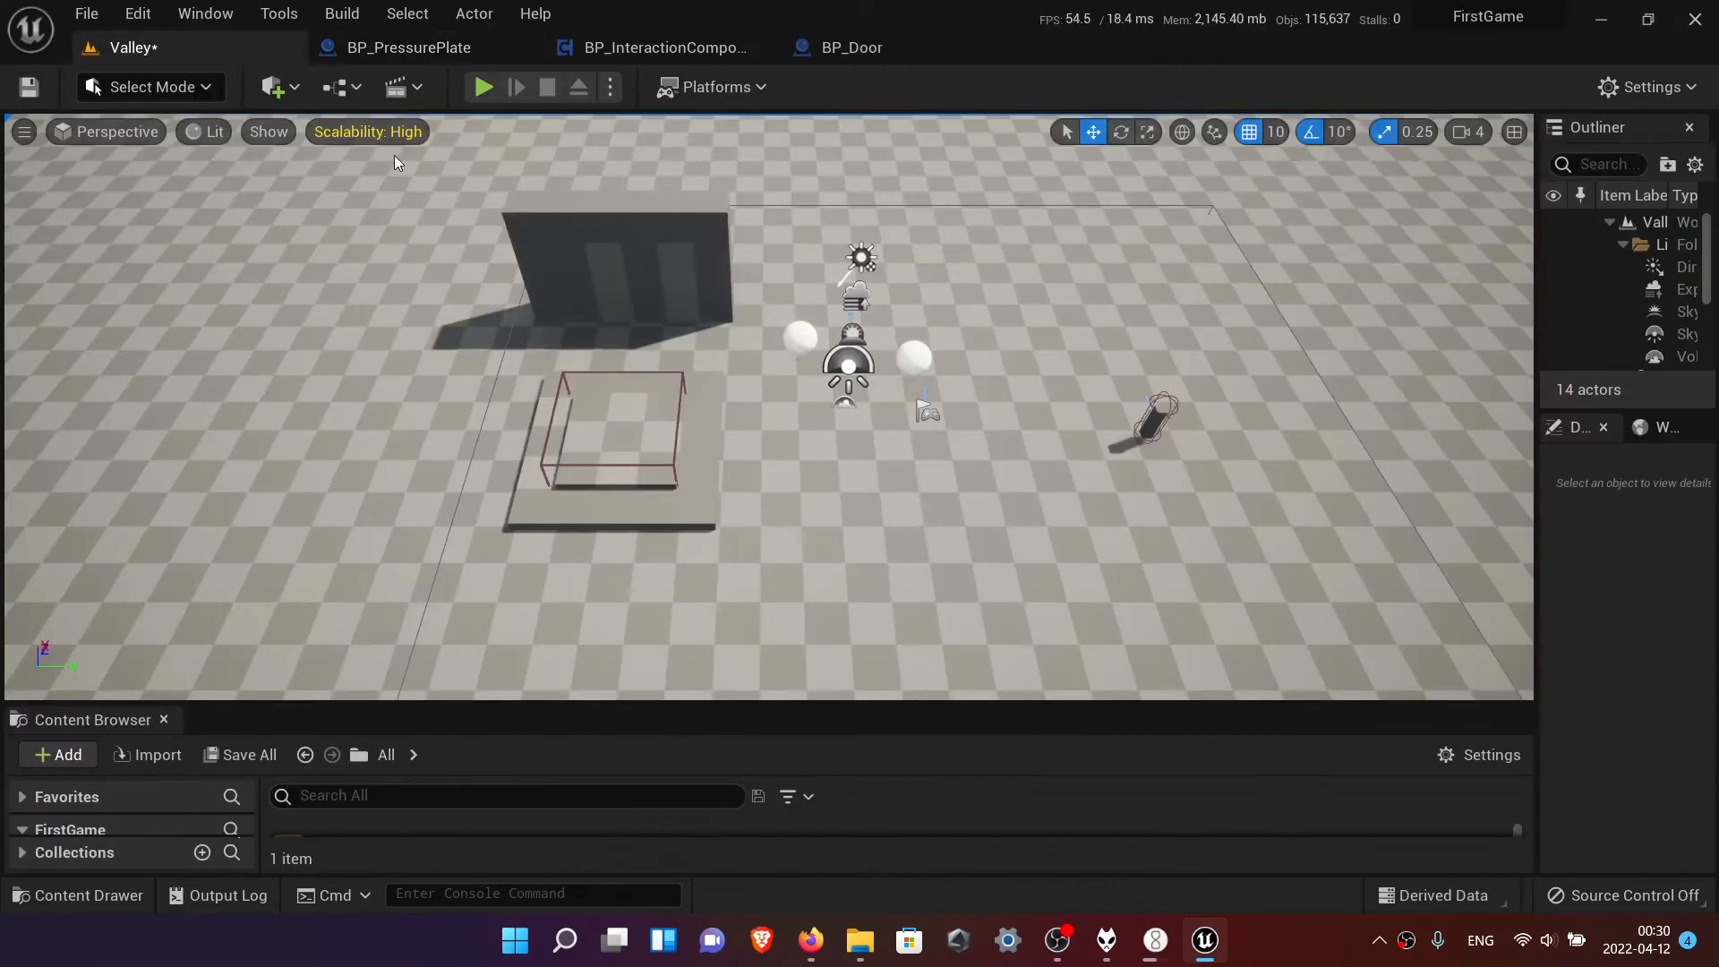
left_click(482, 86)
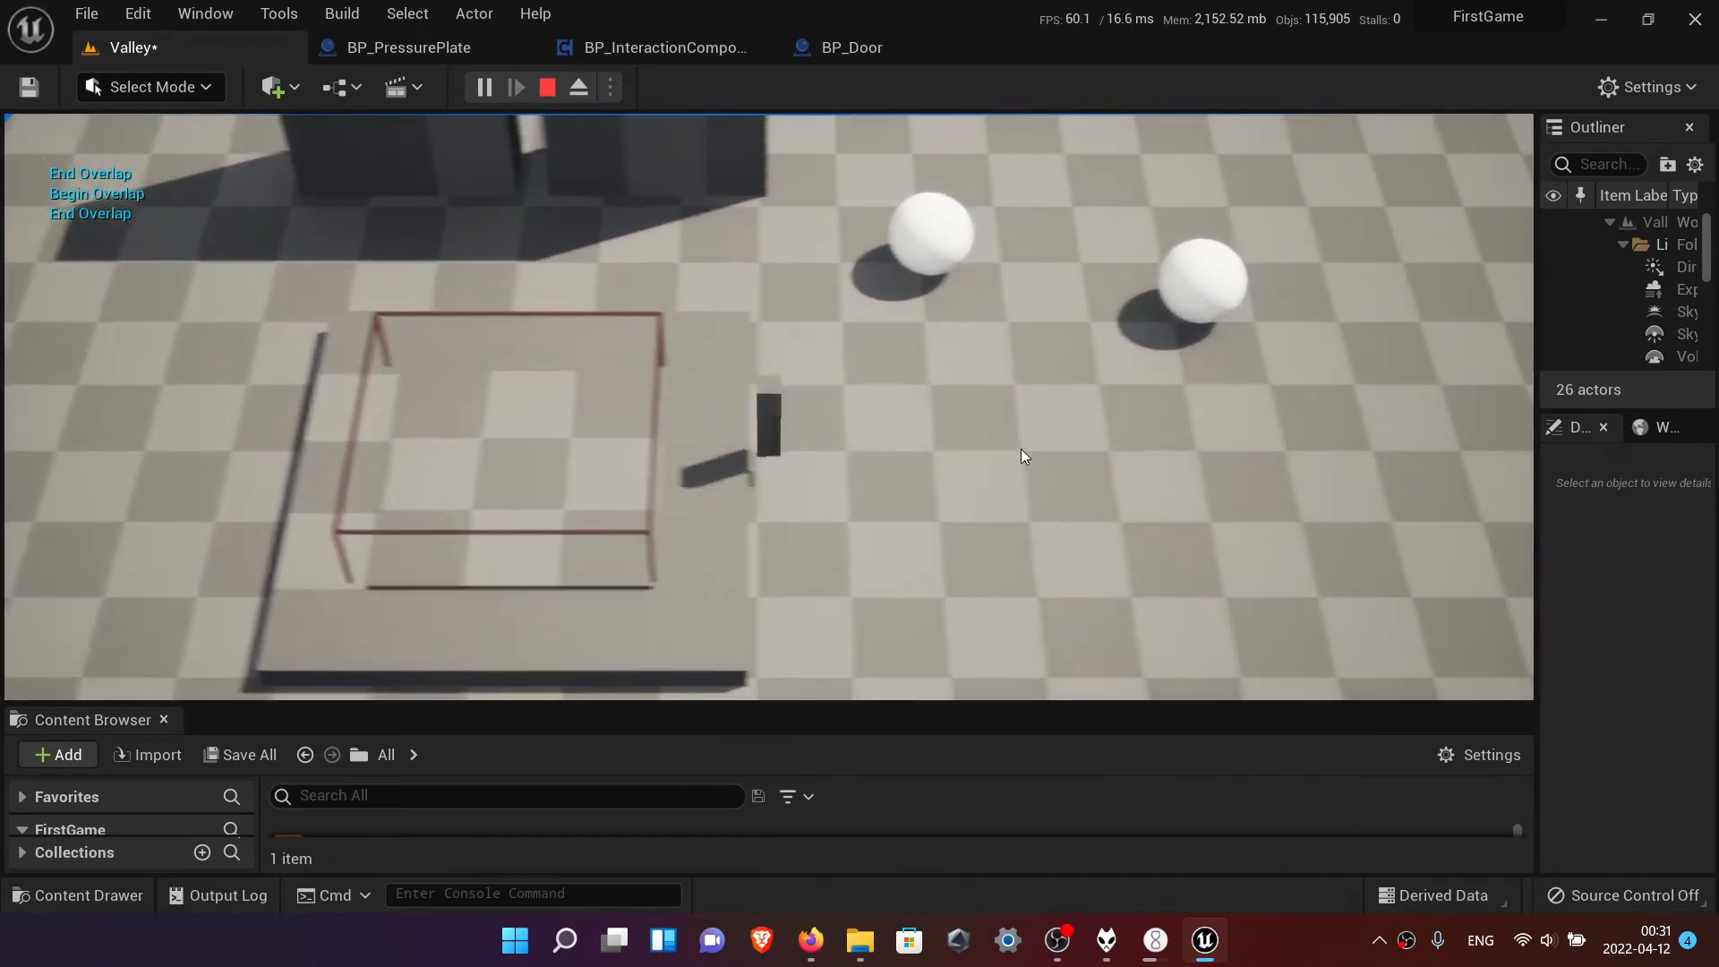
left_click(546, 86)
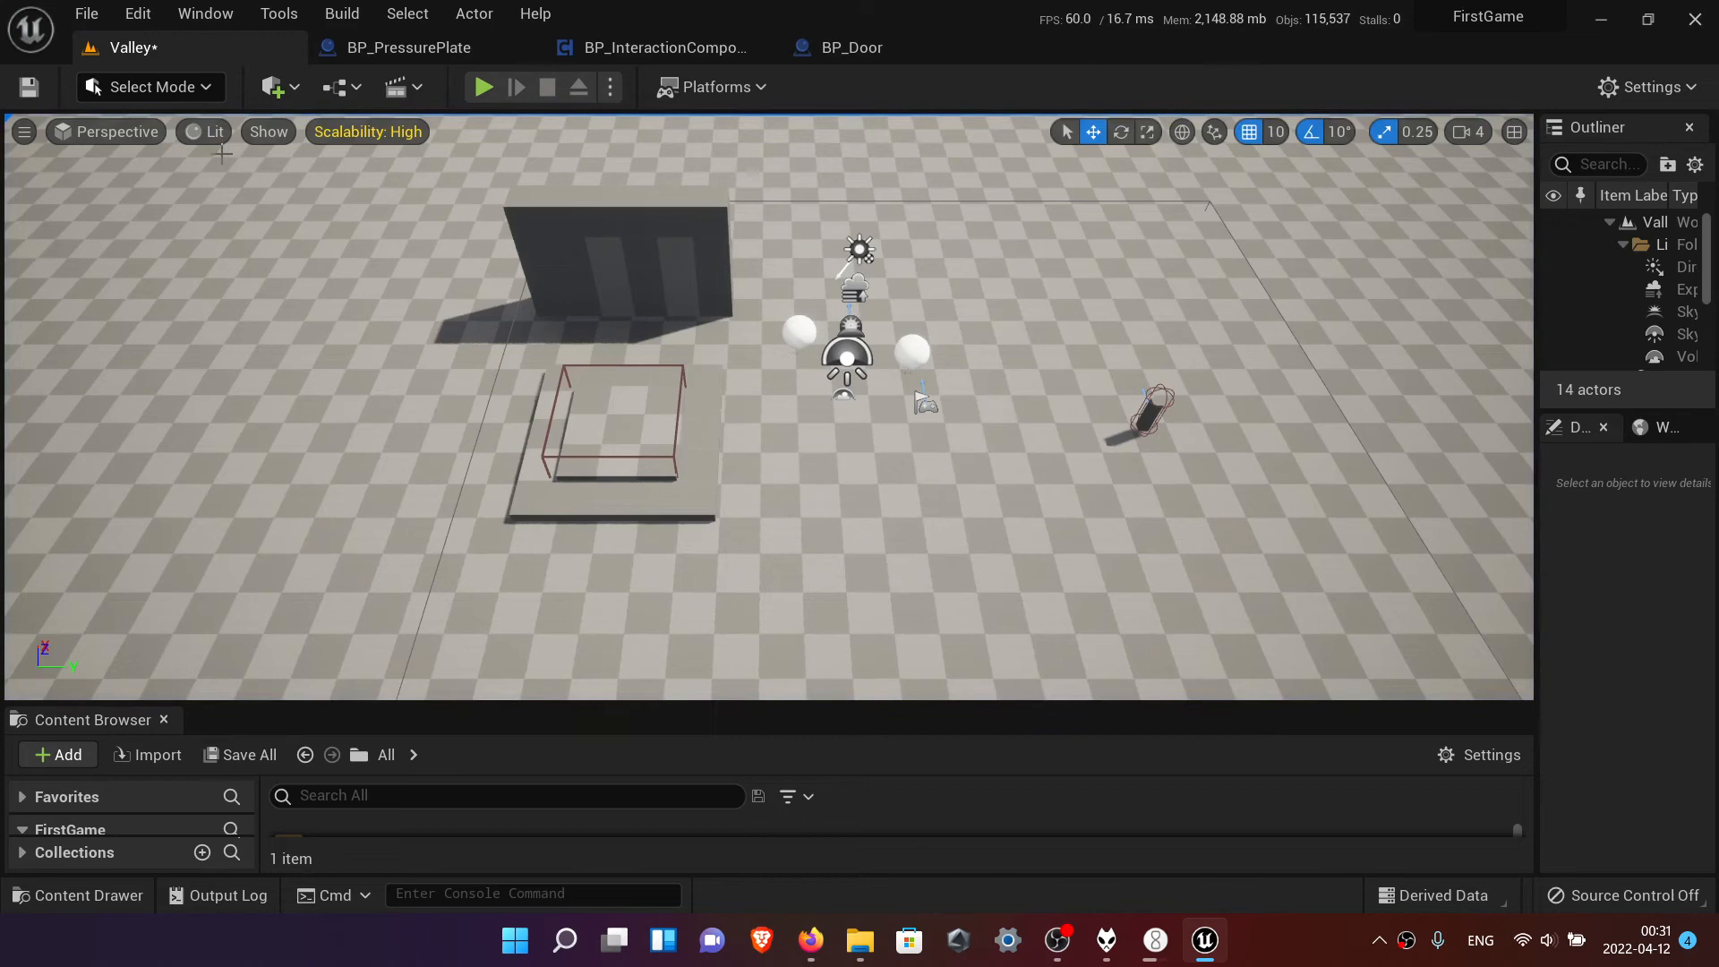
left_click(138, 13)
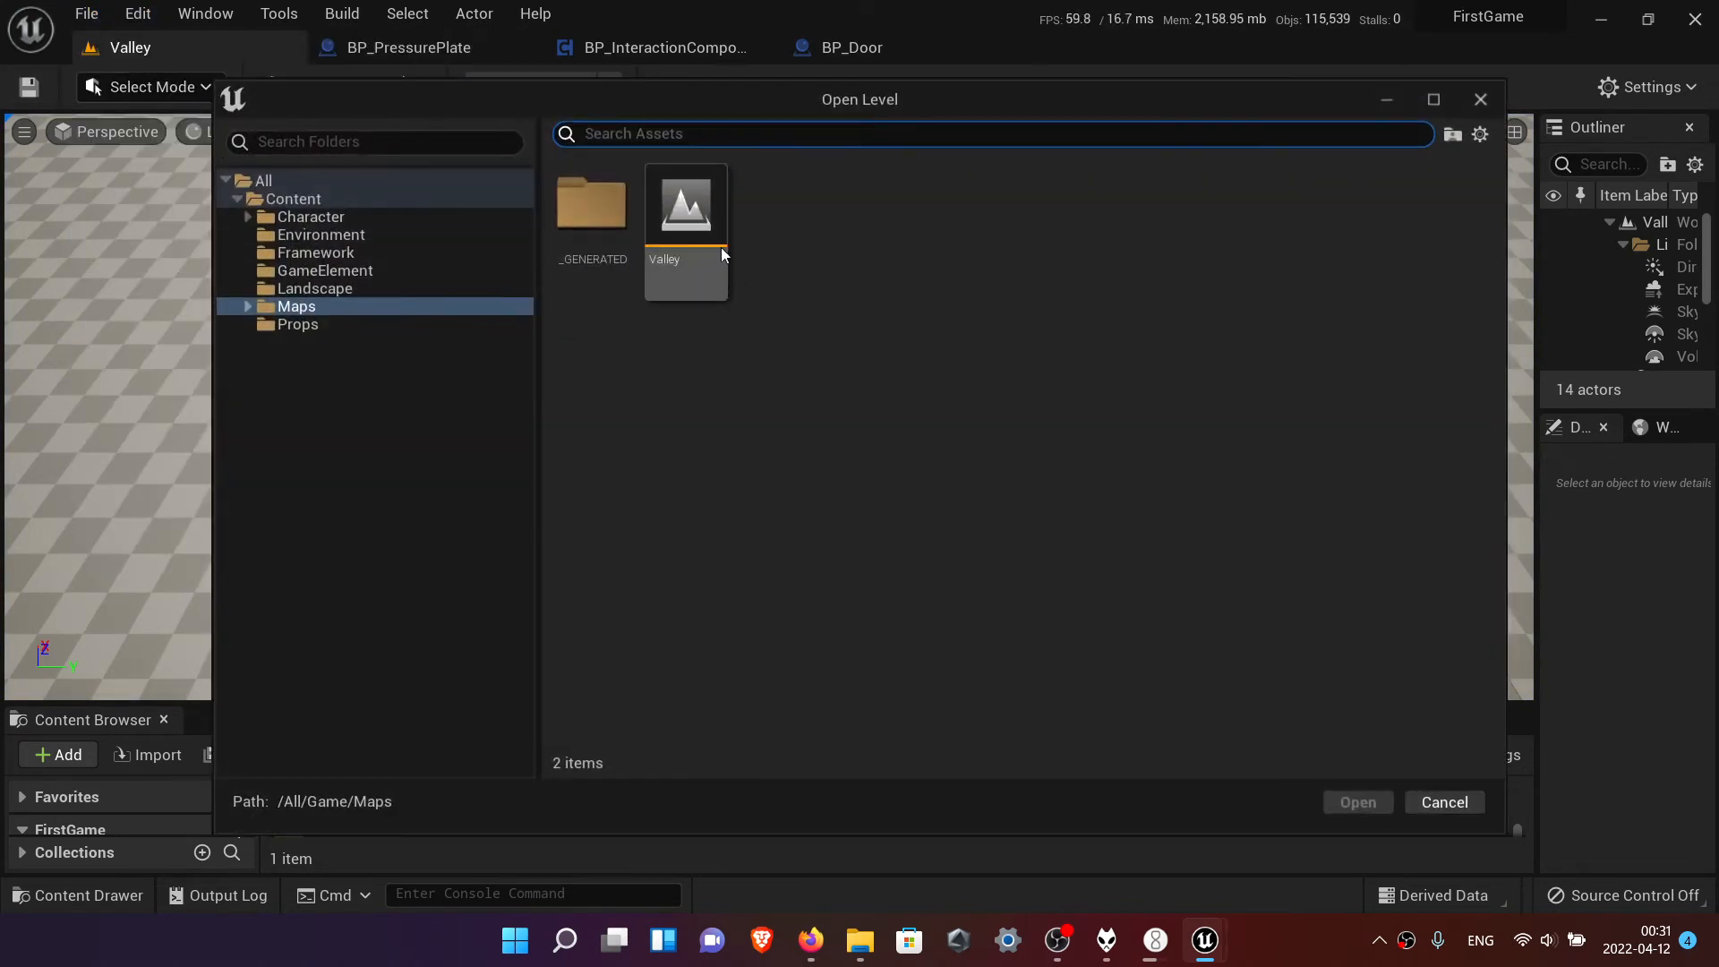
- Reopen the Valley map from Maps and run a play session of it
double_click(684, 206)
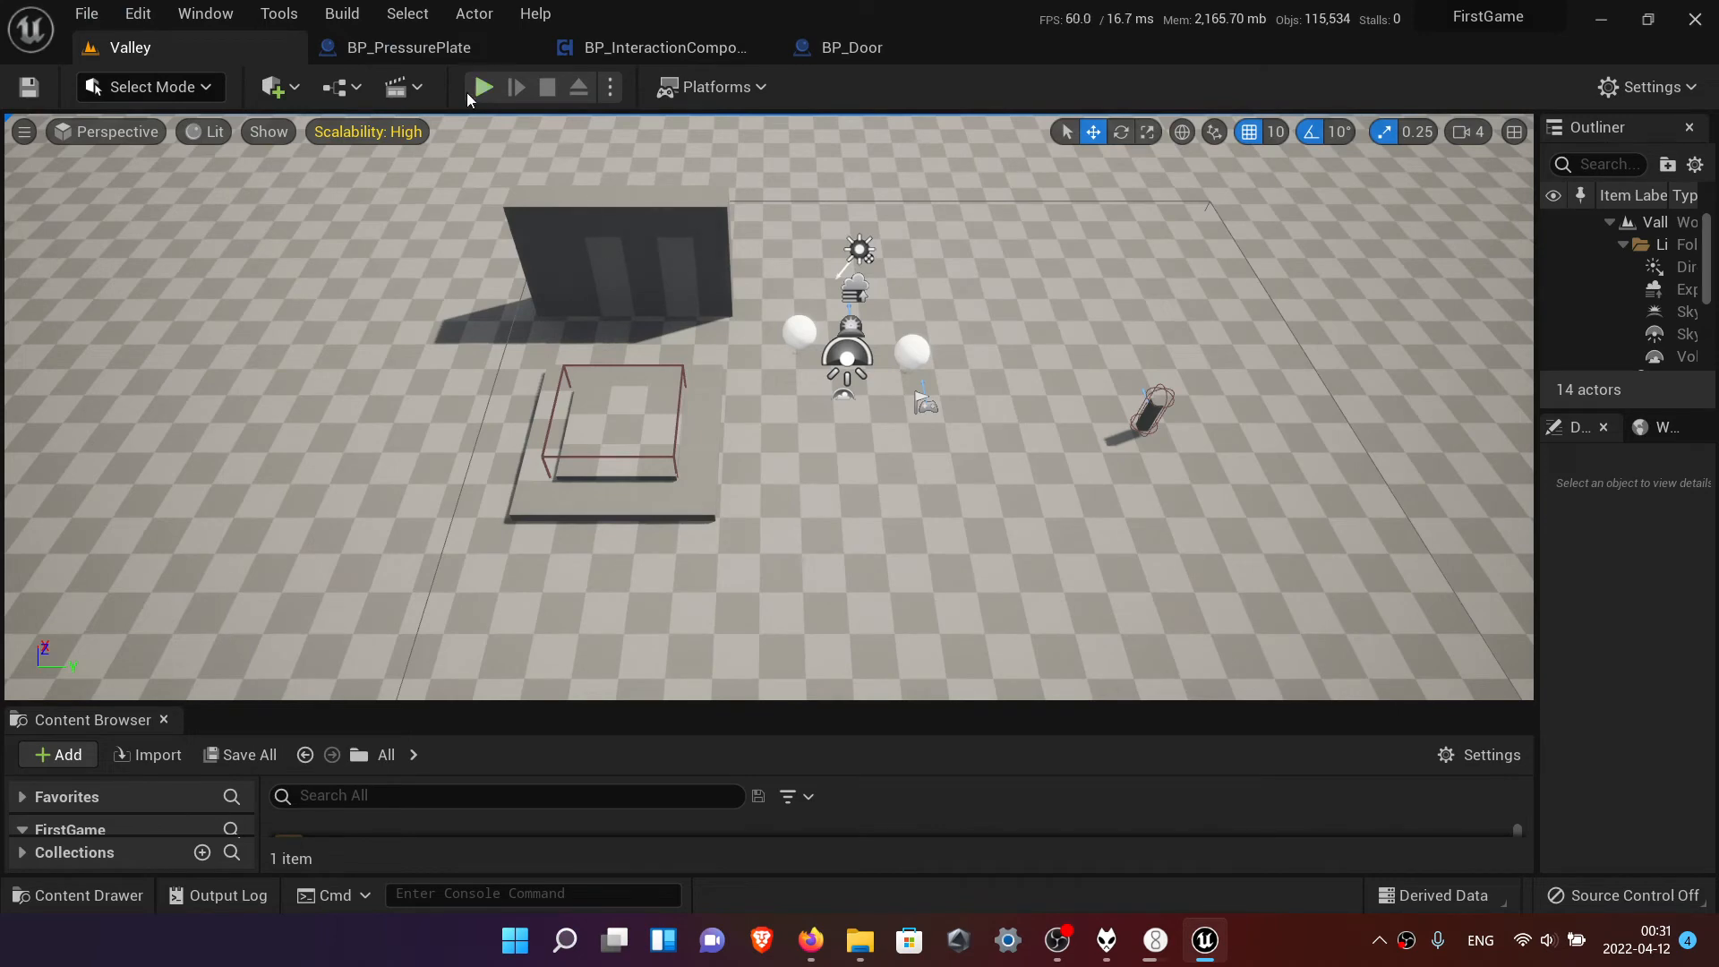
left_click(482, 86)
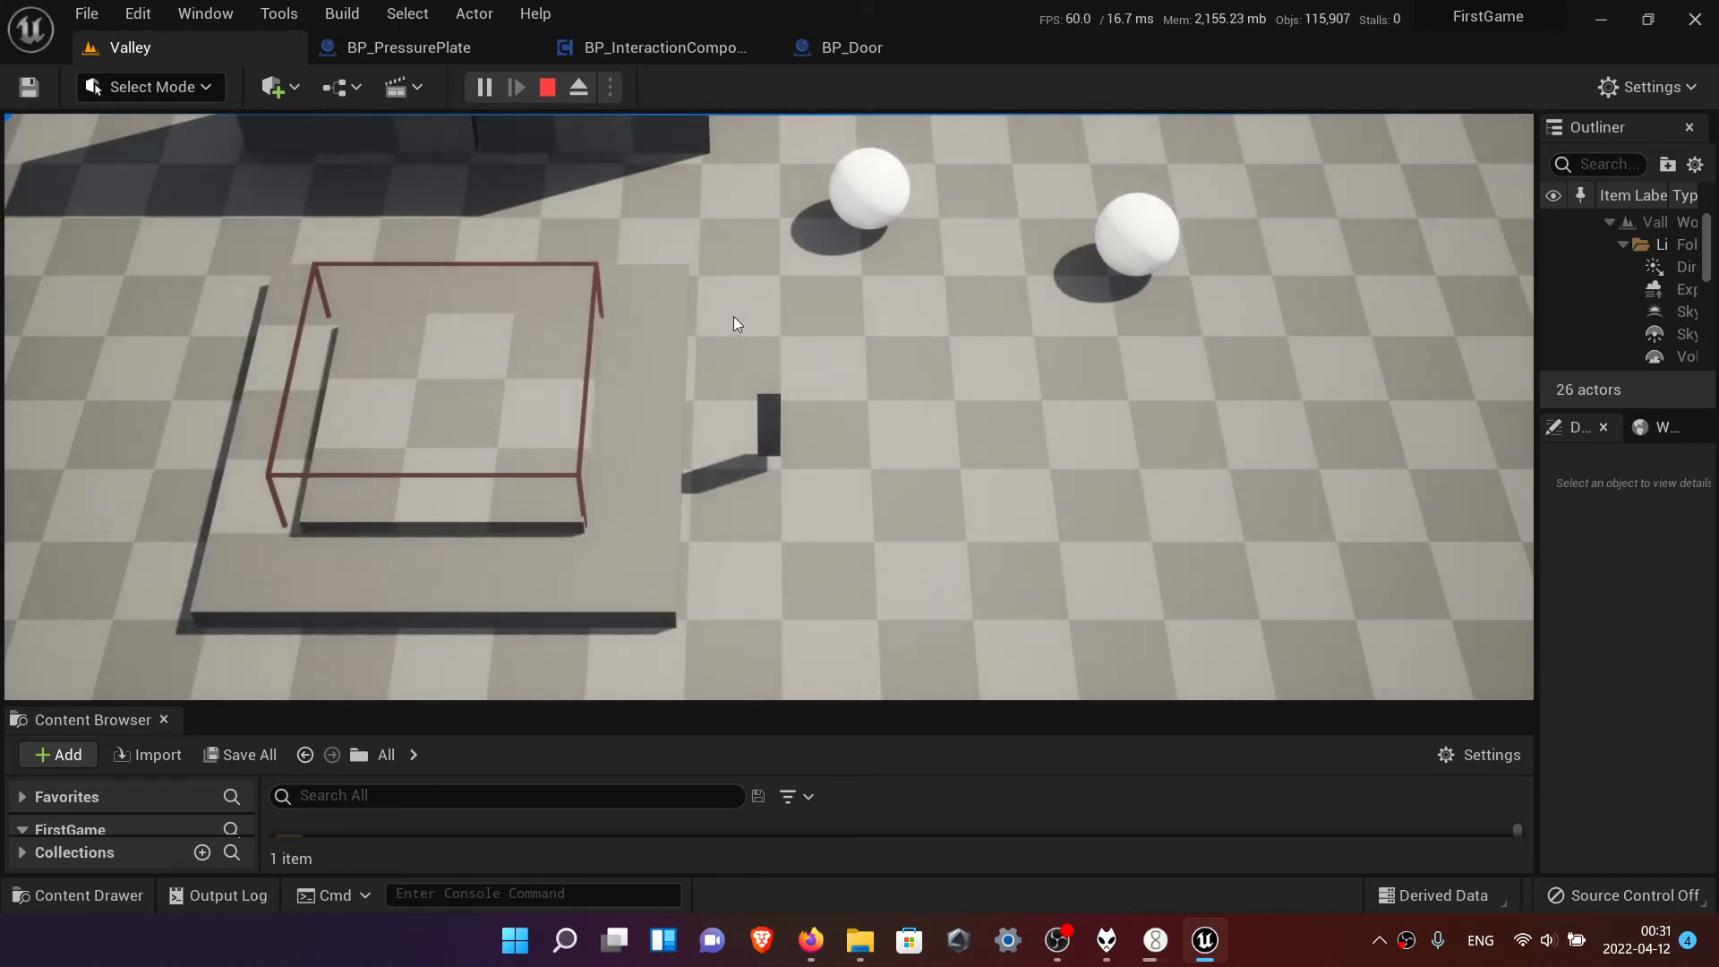
mouse_move(709, 232)
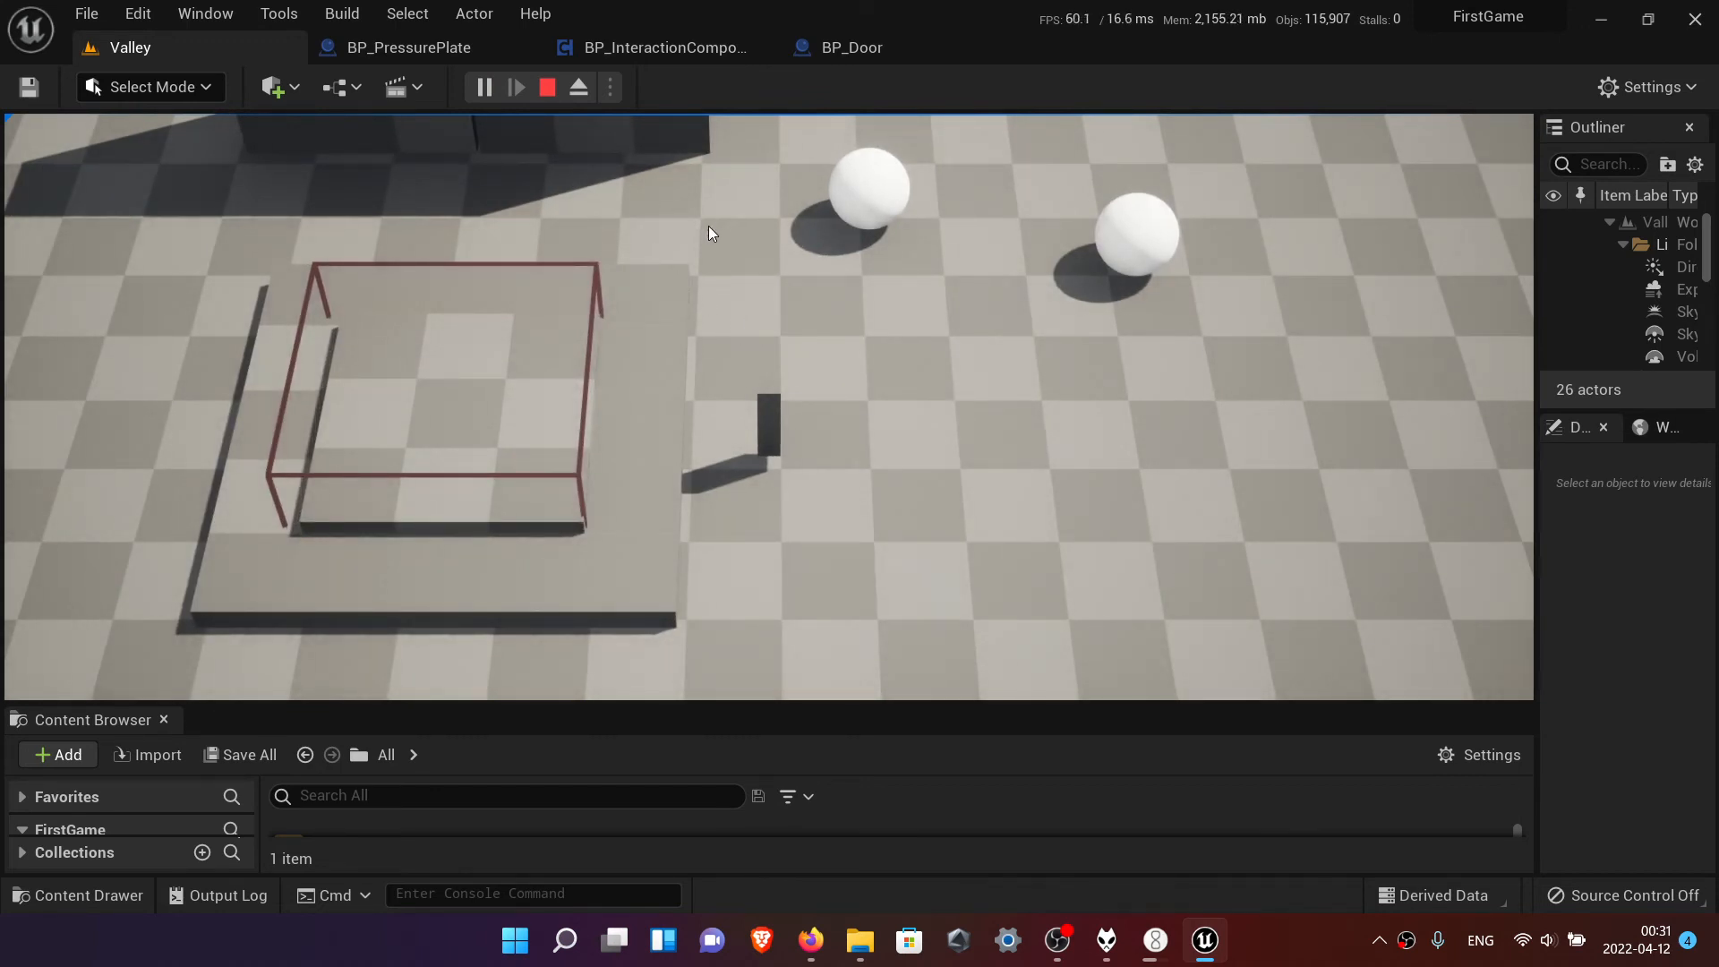
left_click(546, 86)
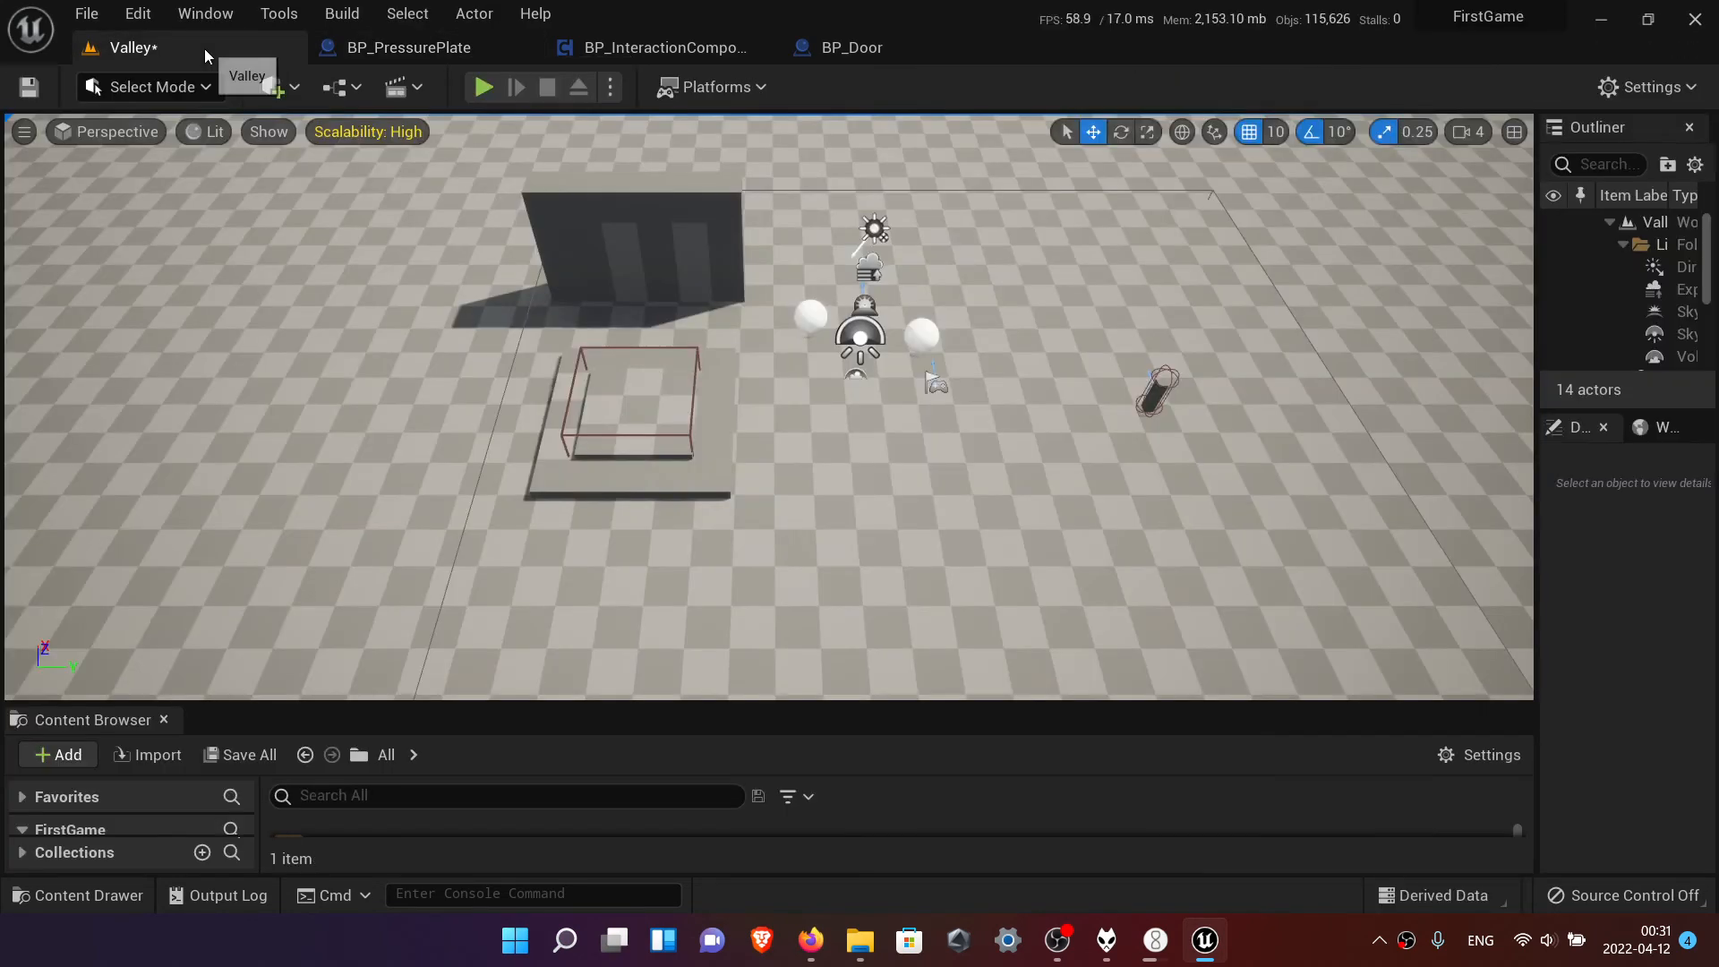
- Run a play session triggering Begin and End Overlap on the pressure plate, then stop it
left_click(483, 86)
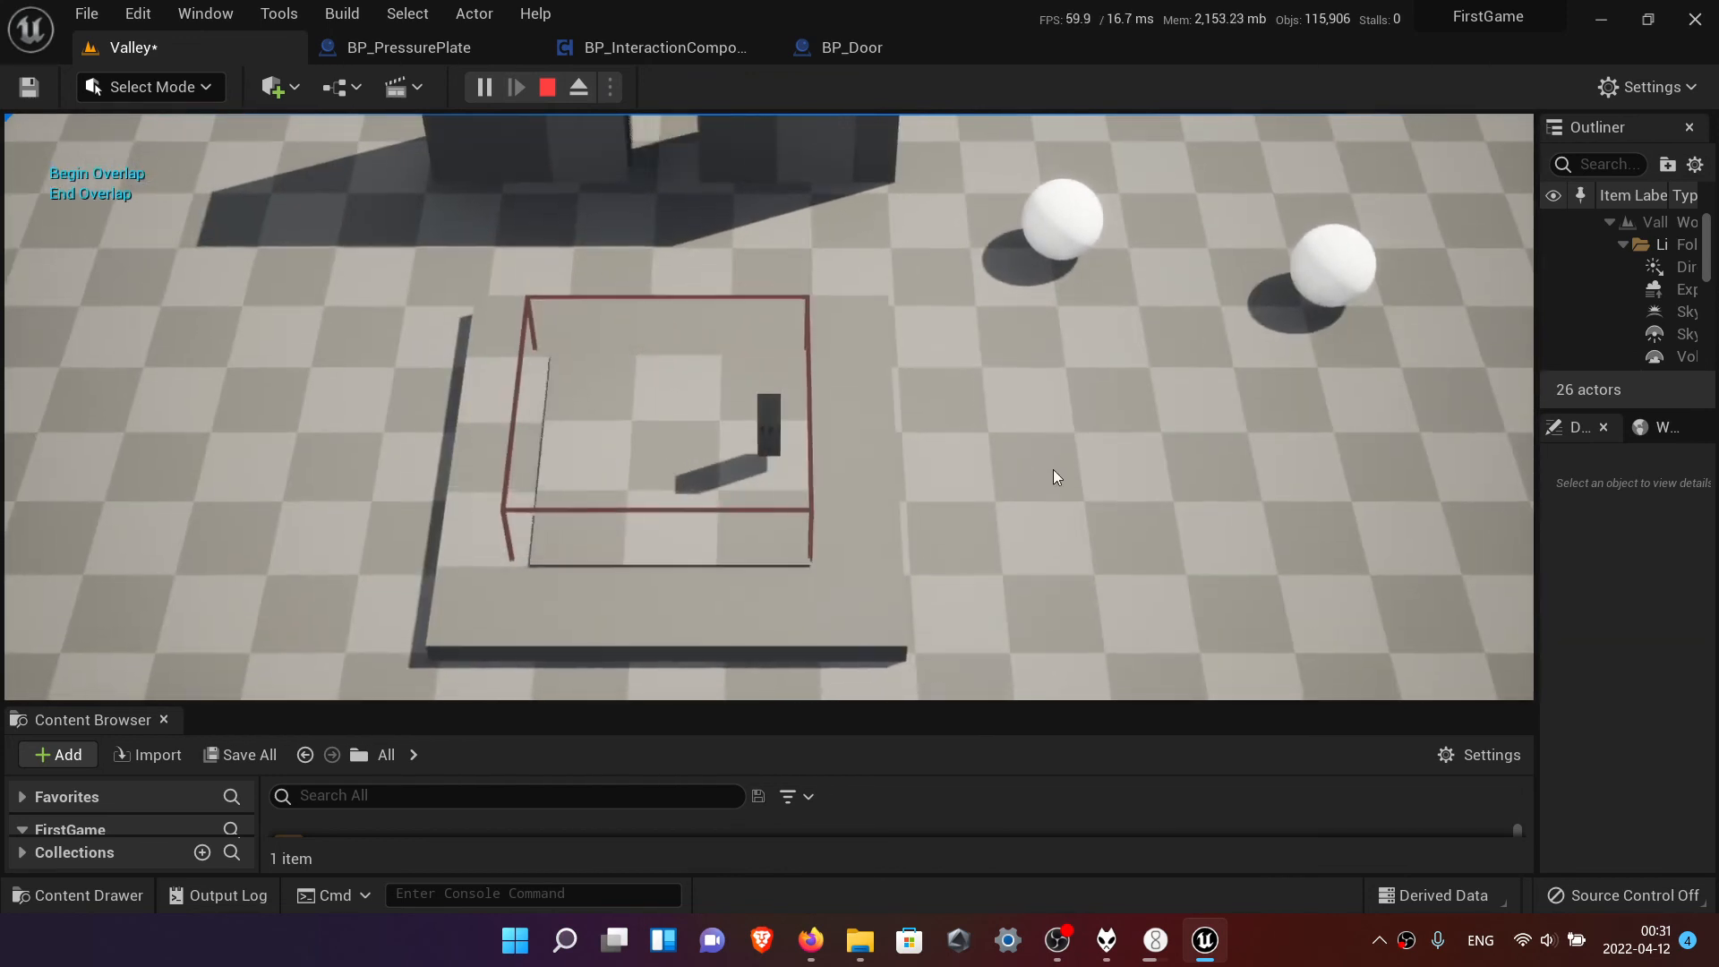
left_click(546, 88)
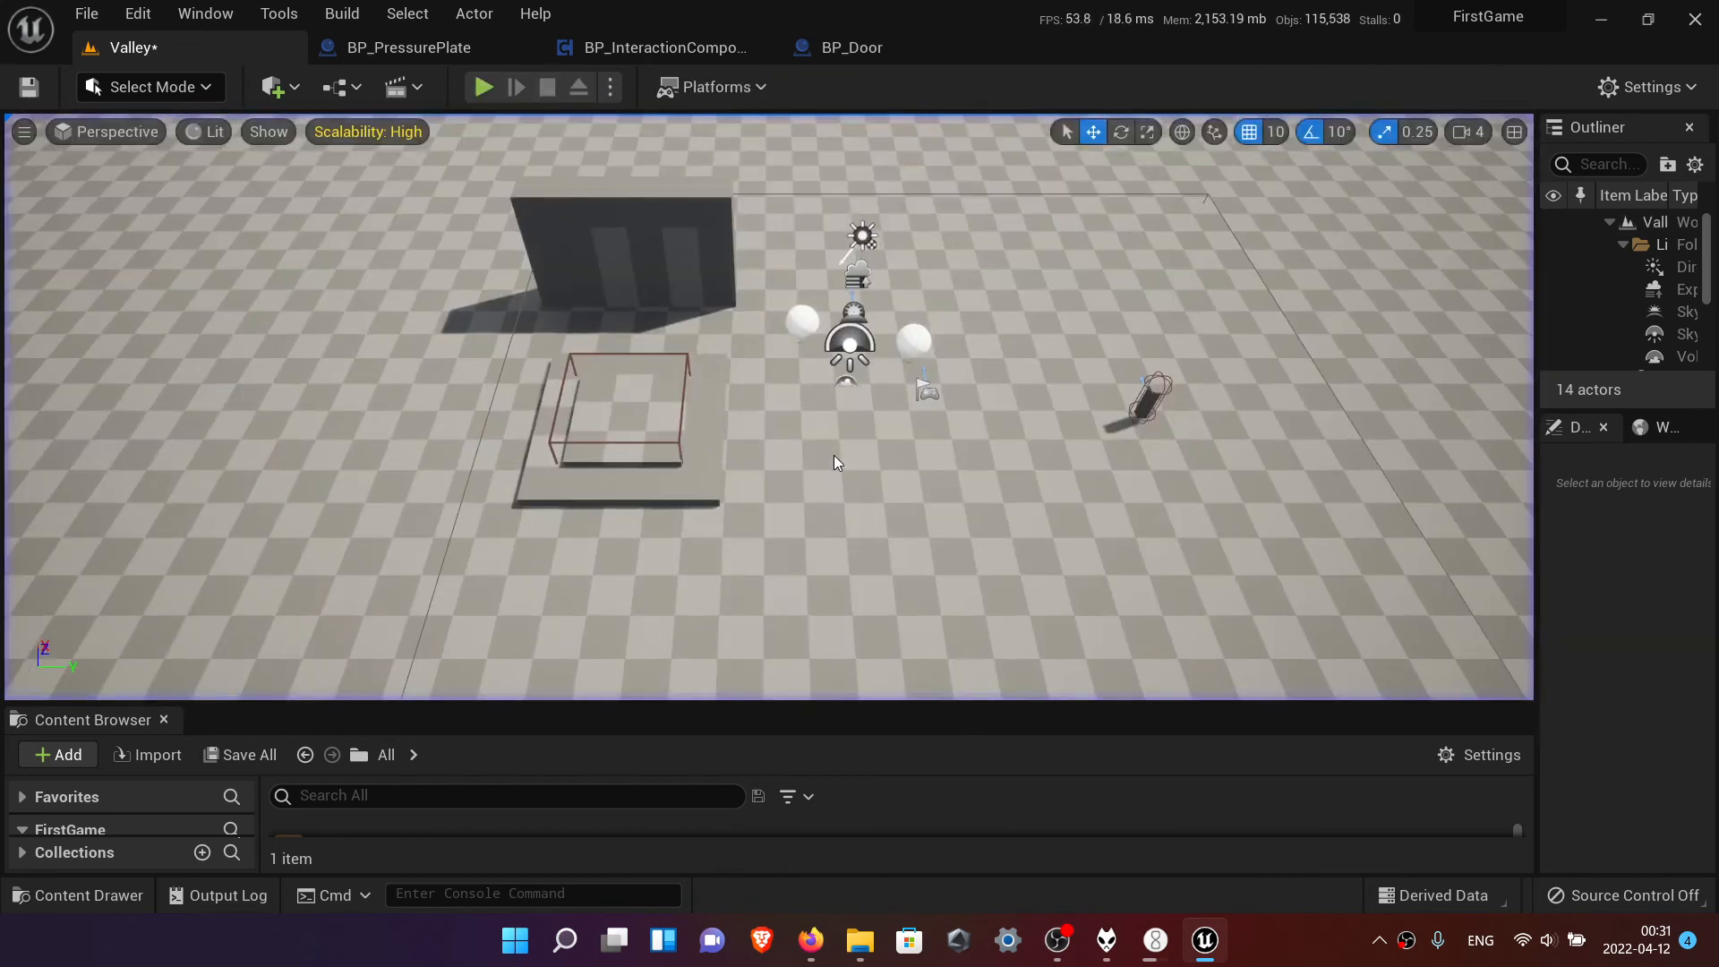